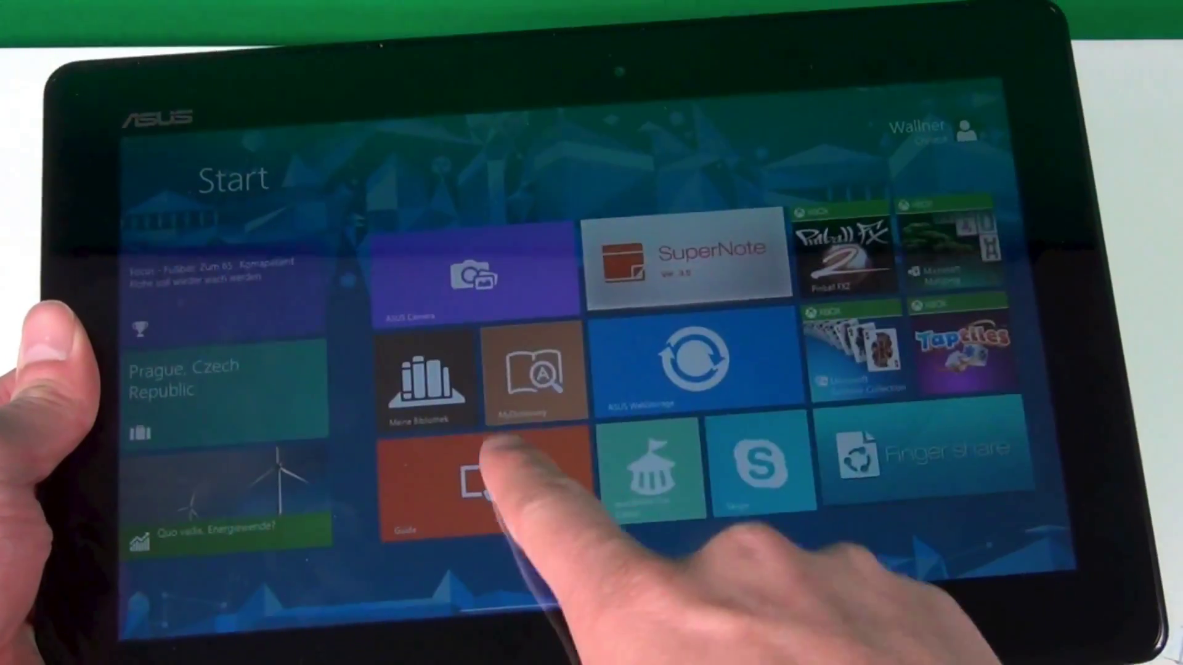
click(471, 284)
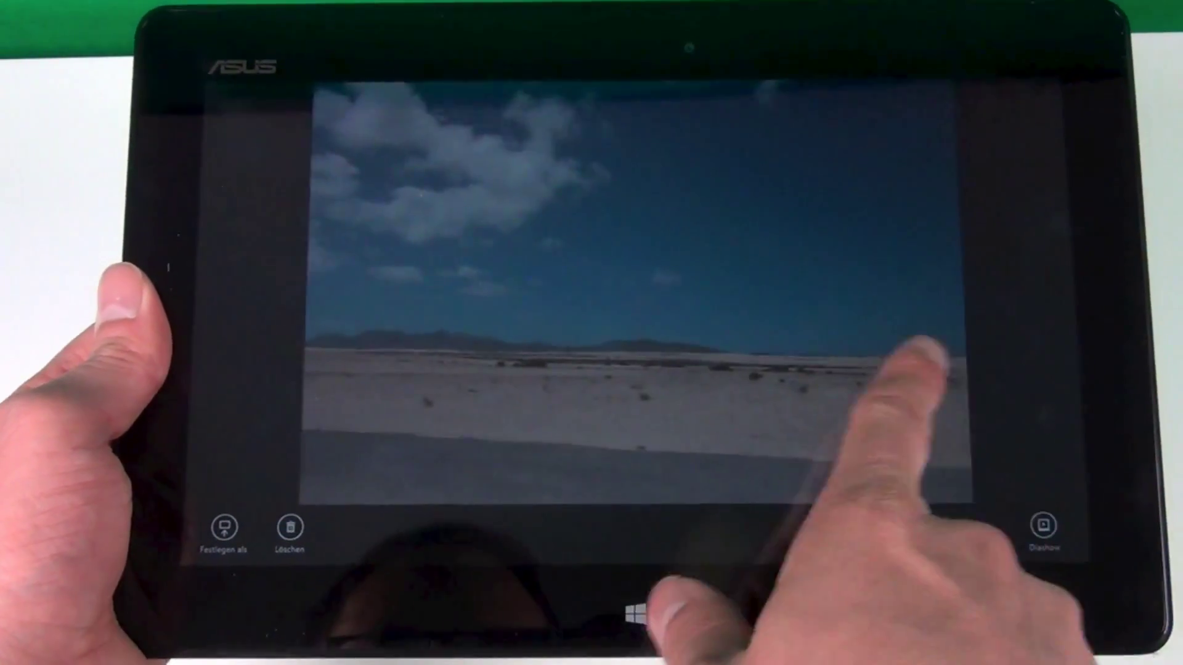
click(632, 623)
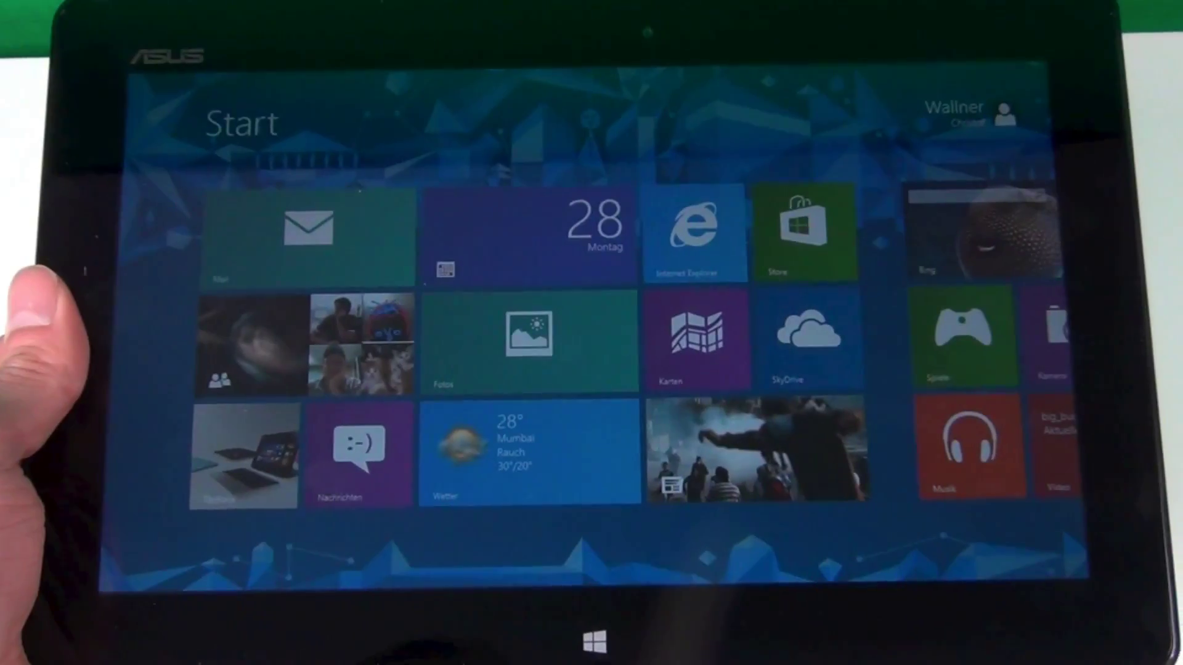